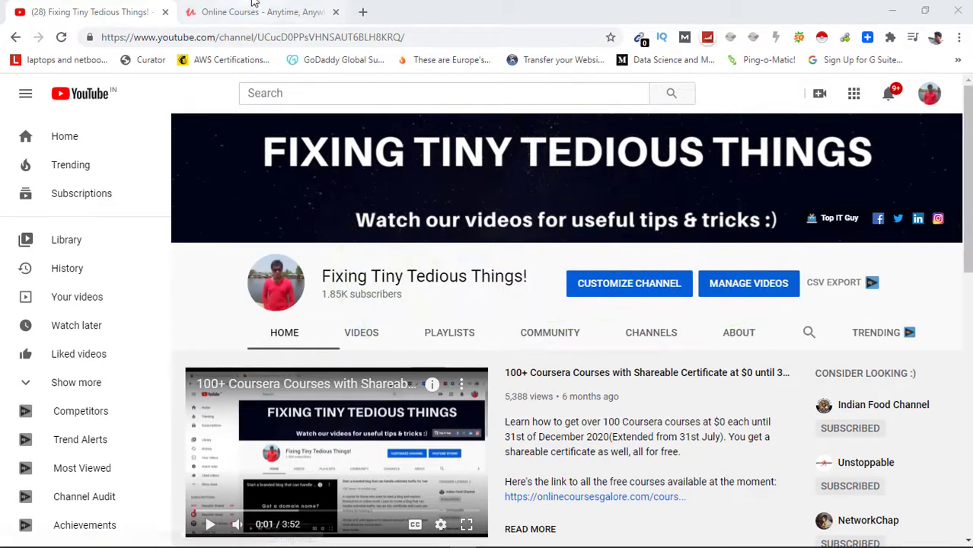
- Switch from the YouTube channel tab to the Udemy home page tab
click(263, 10)
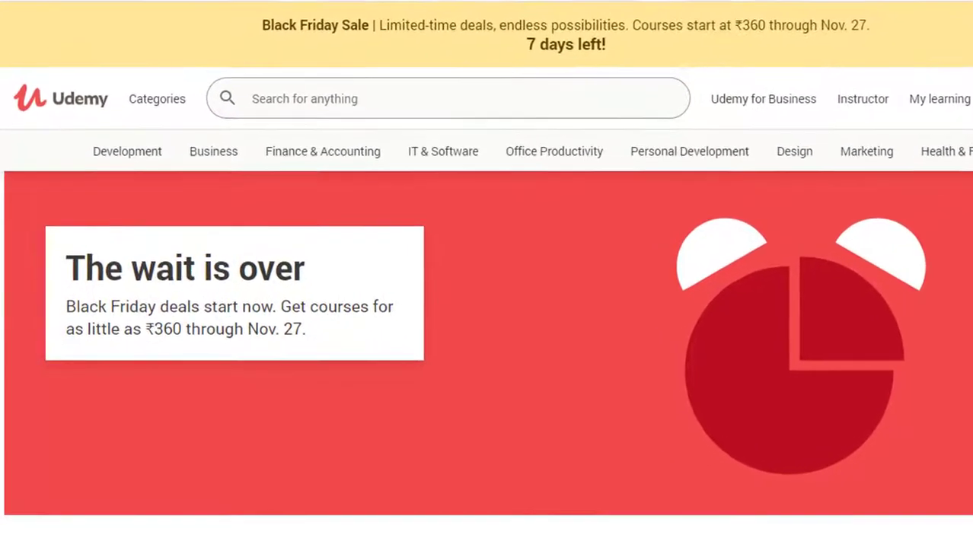
scroll(up, 3)
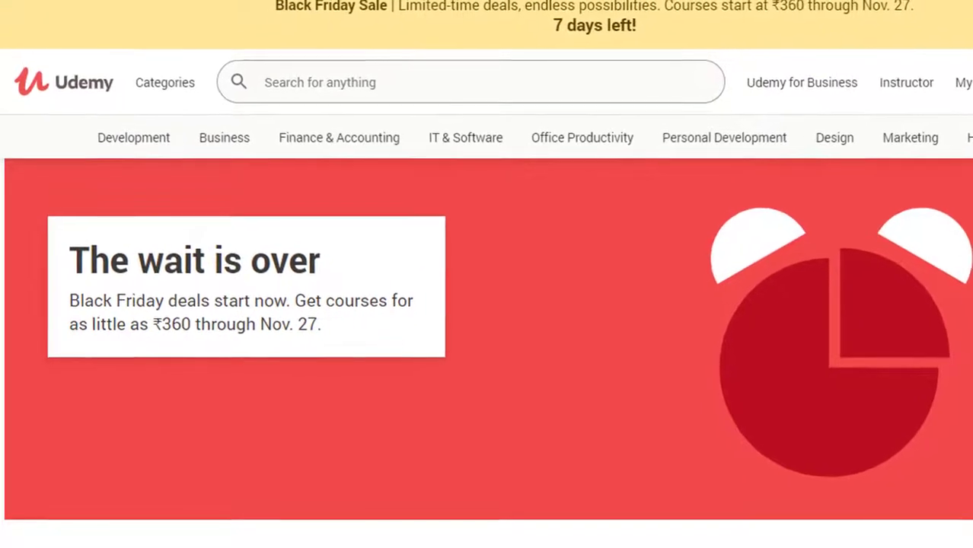
scroll(down, 3)
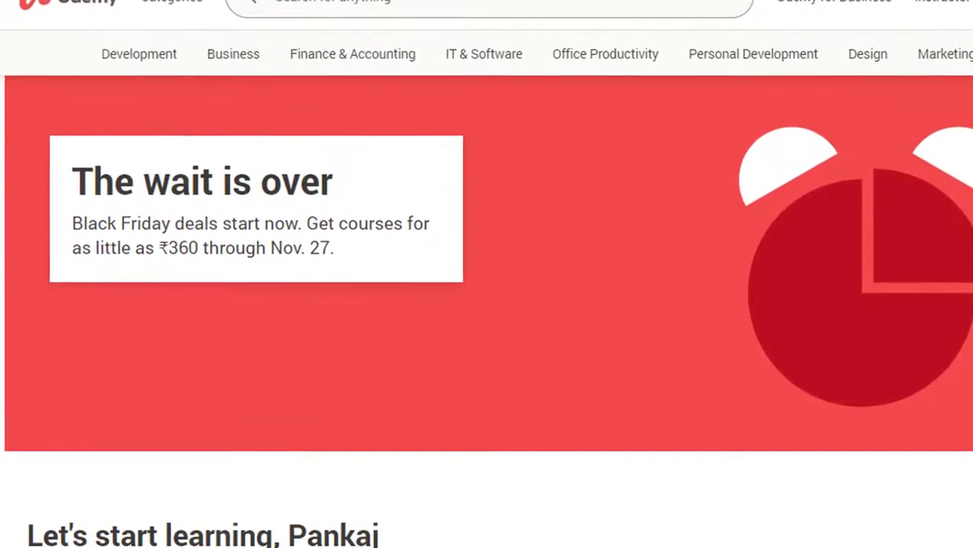
scroll(up, 3)
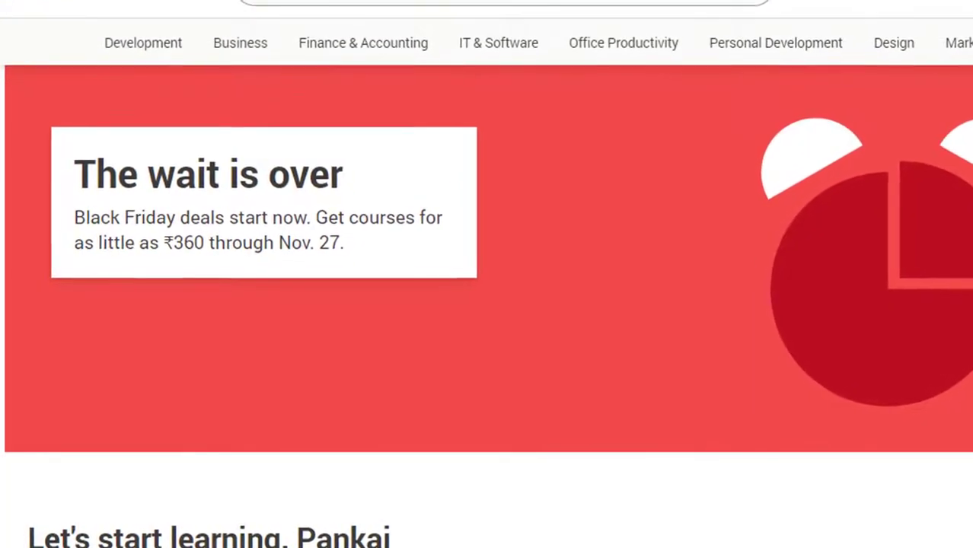
scroll(up, 3)
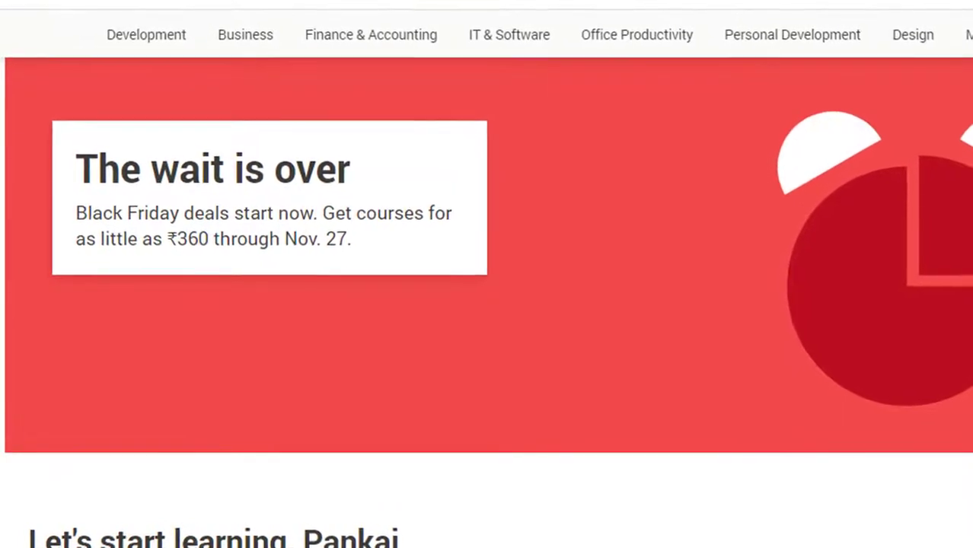
scroll(down, 3)
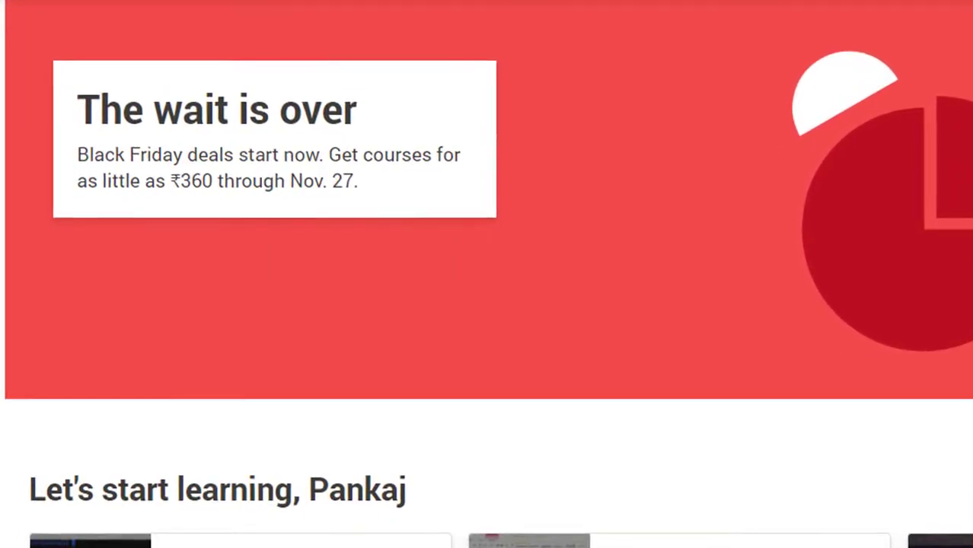
scroll(up, 3)
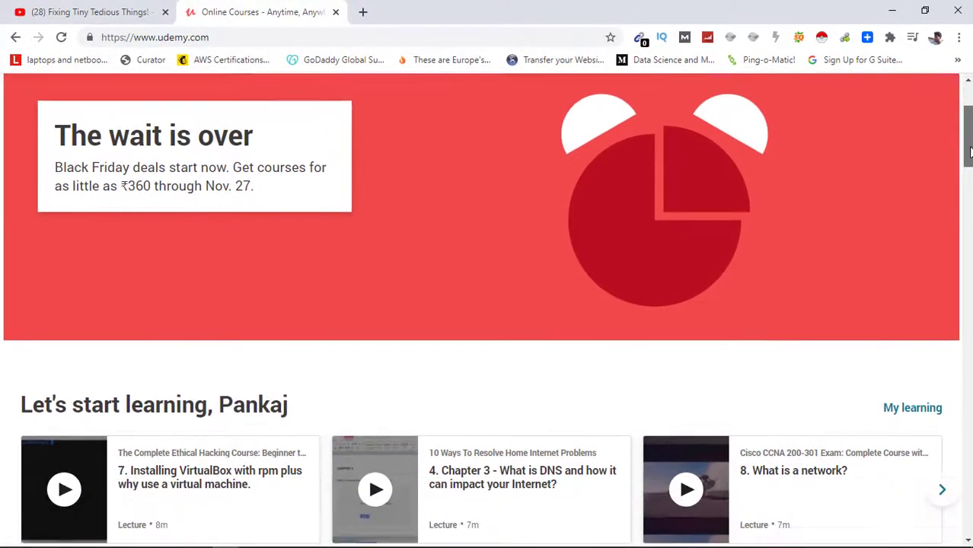
scroll(down, 3)
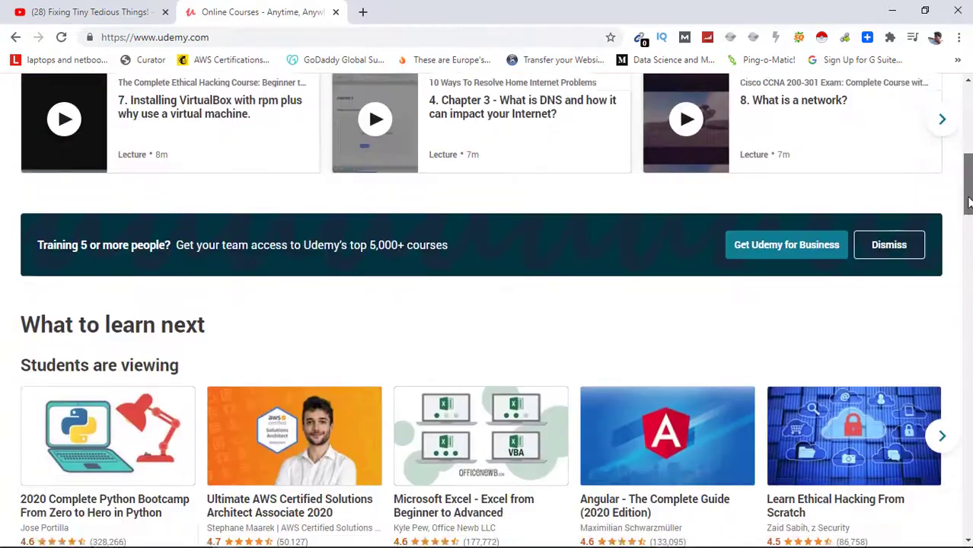
scroll(down, 3)
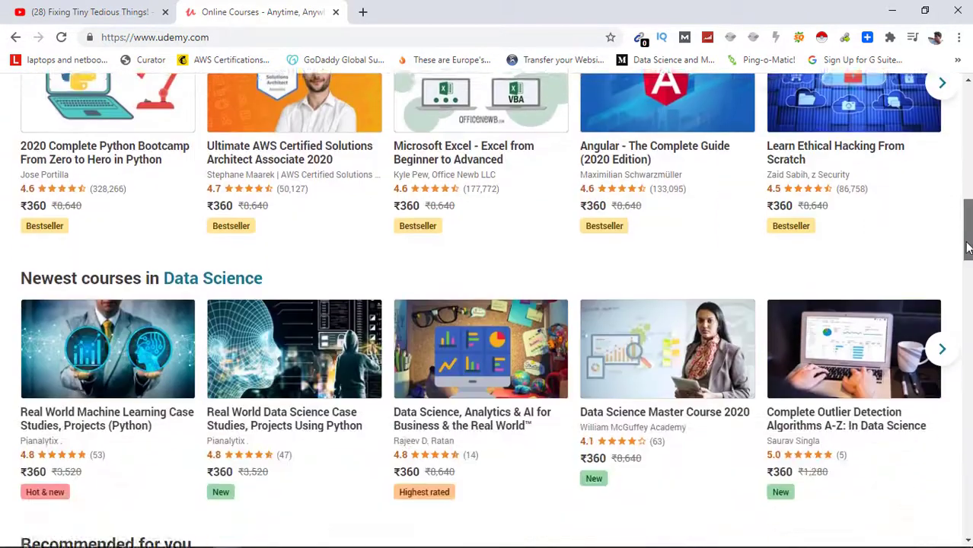
scroll(down, 3)
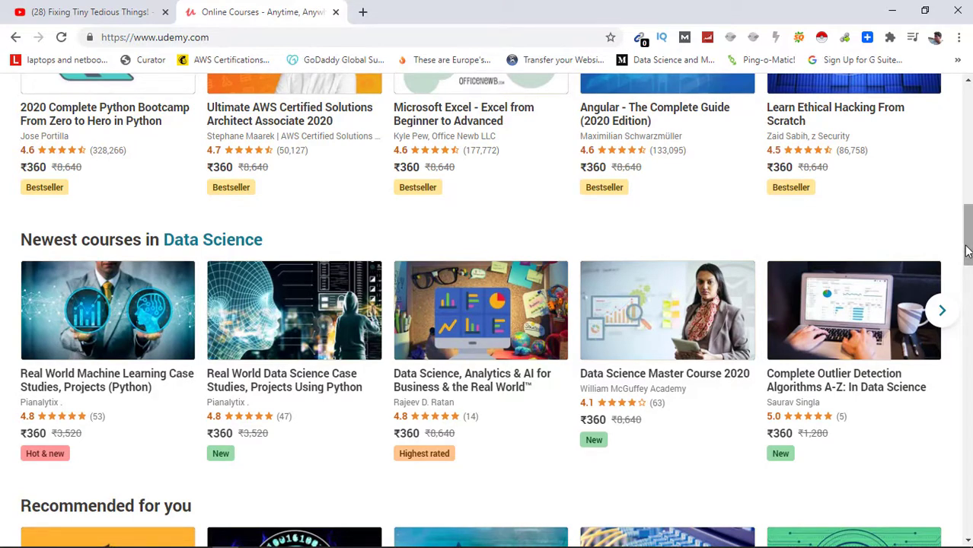
scroll(up, 3)
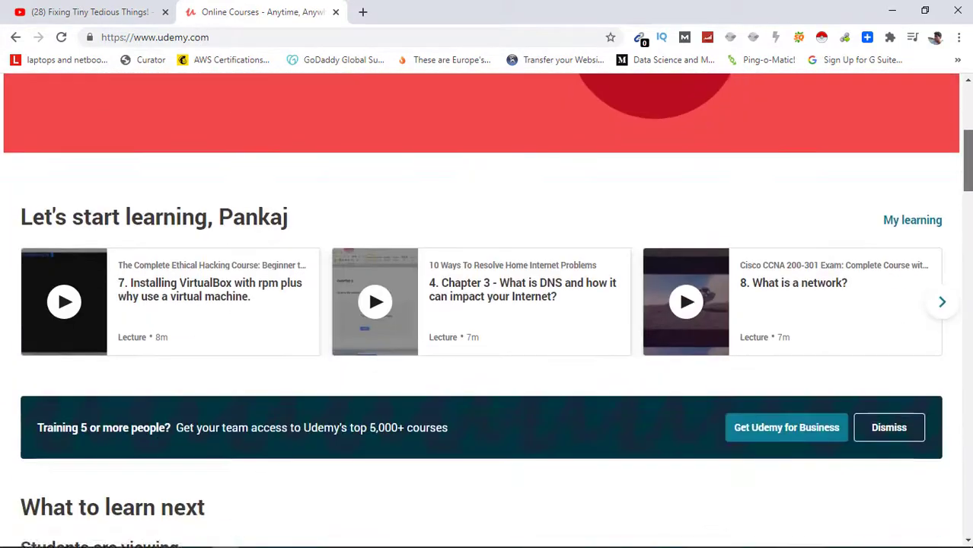
scroll(up, 3)
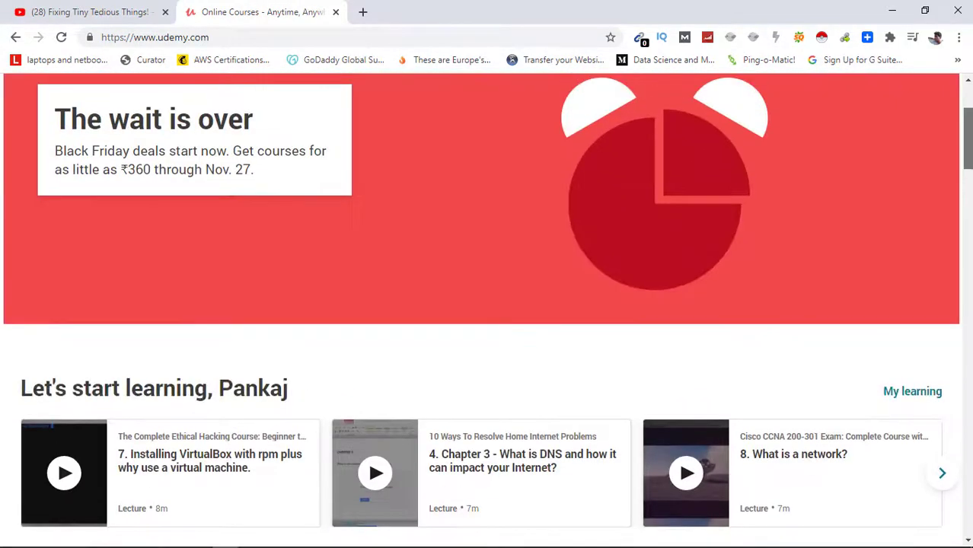
scroll(up, 3)
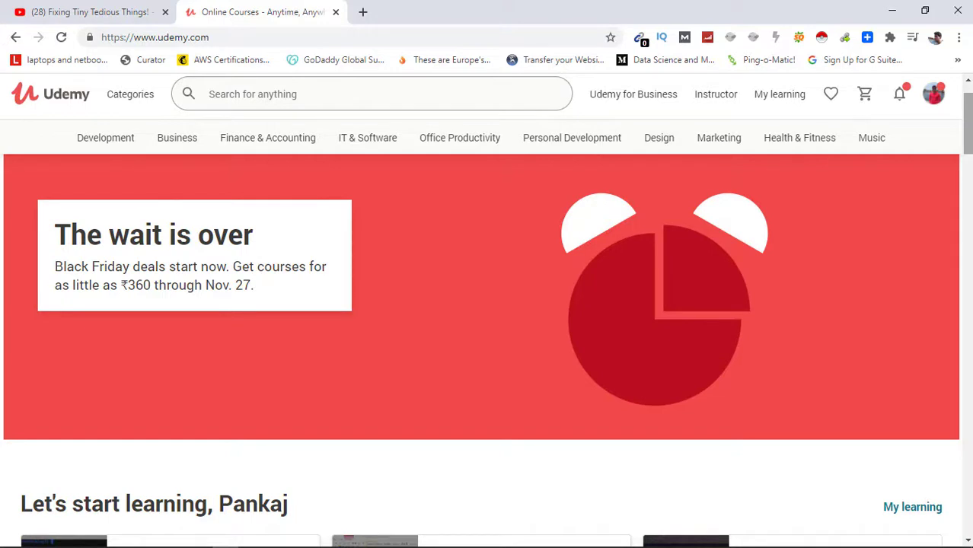
scroll(down, 3)
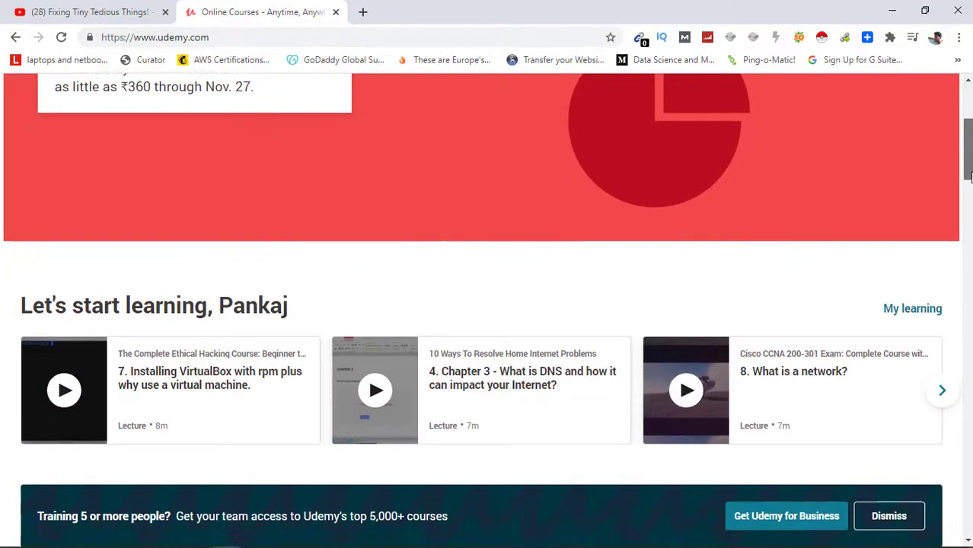
scroll(up, 3)
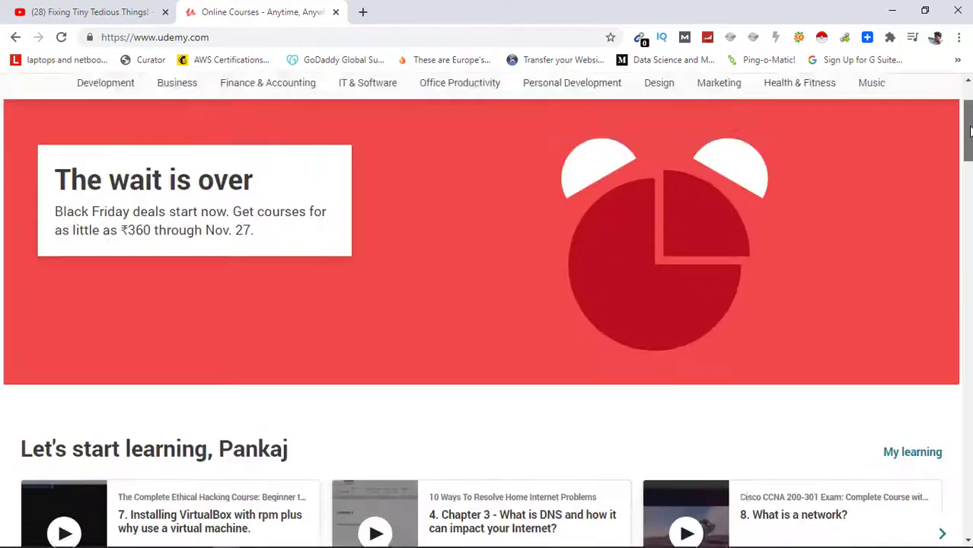
click(130, 154)
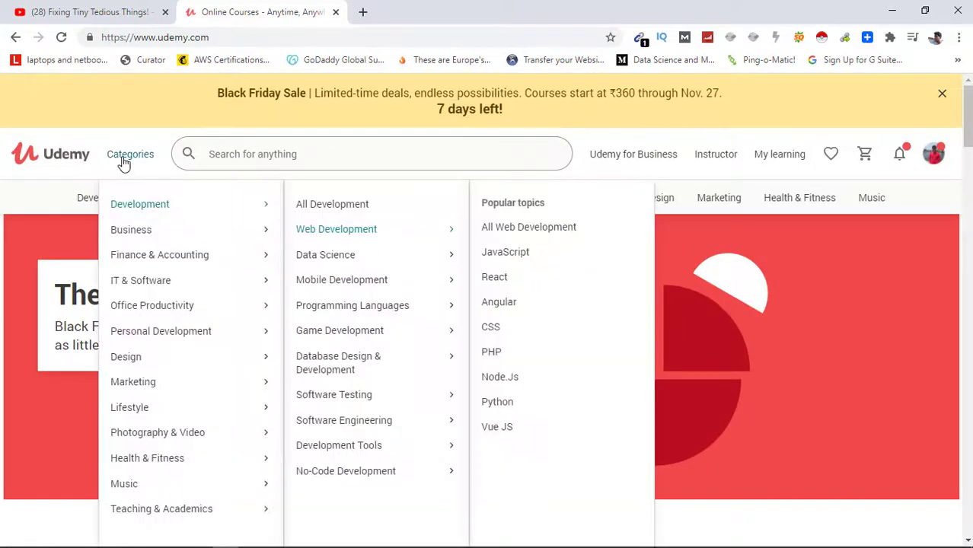
mouse_move(164, 210)
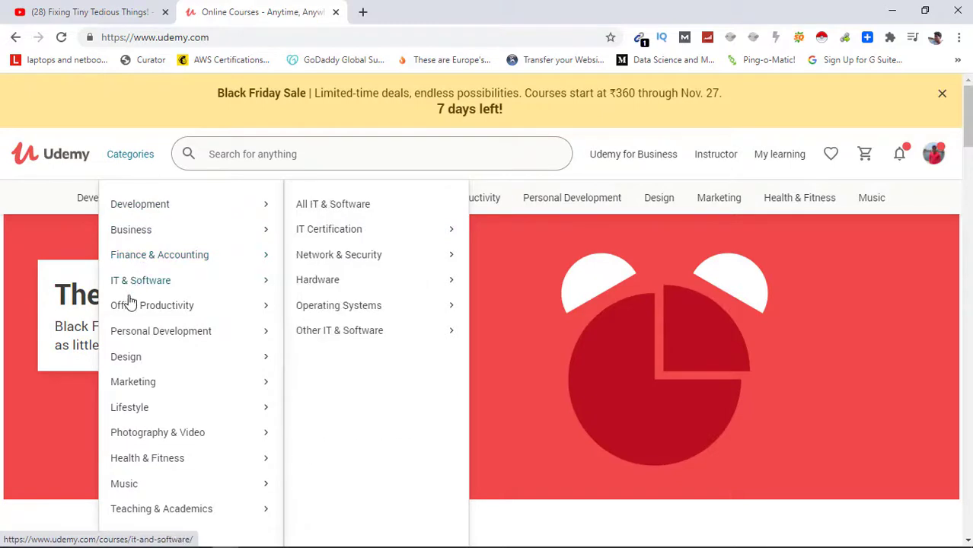
mouse_move(160, 254)
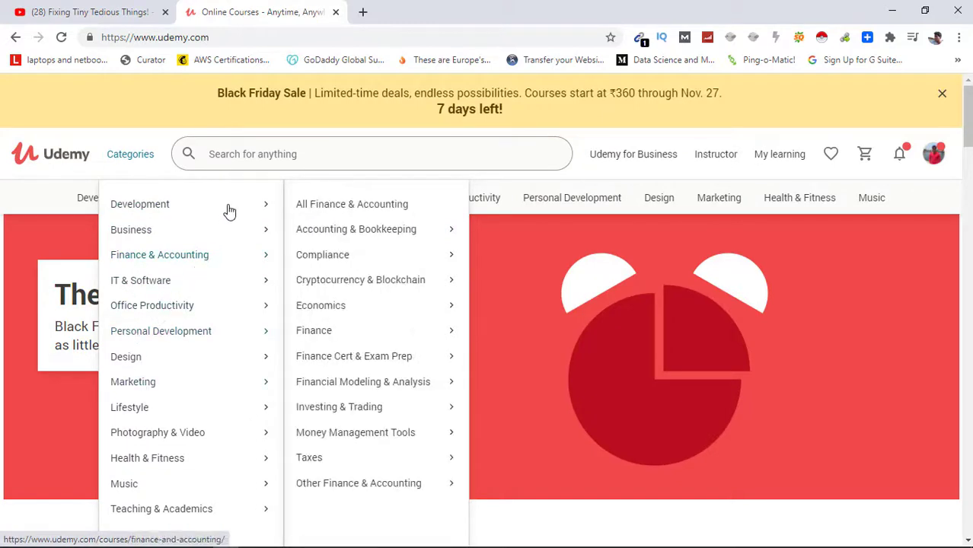
mouse_move(139, 204)
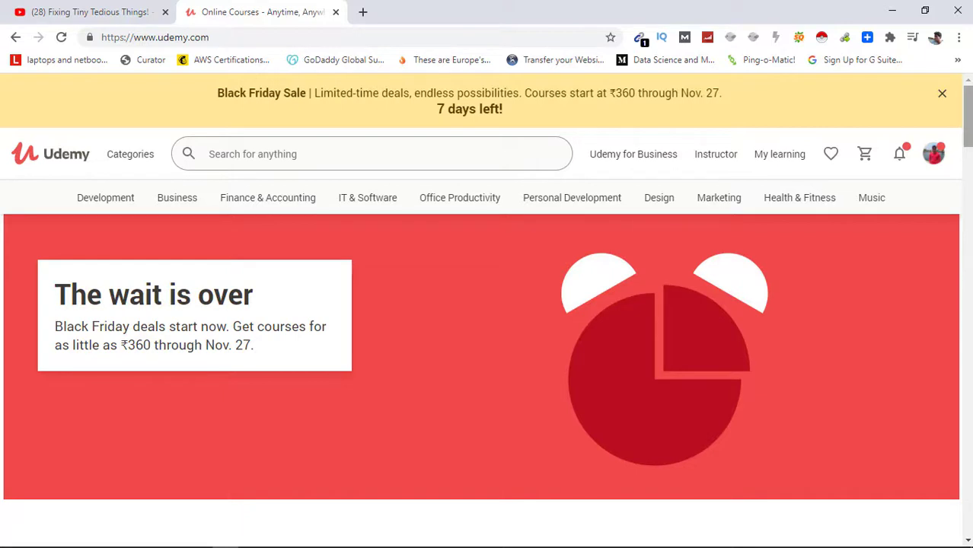
scroll(down, 3)
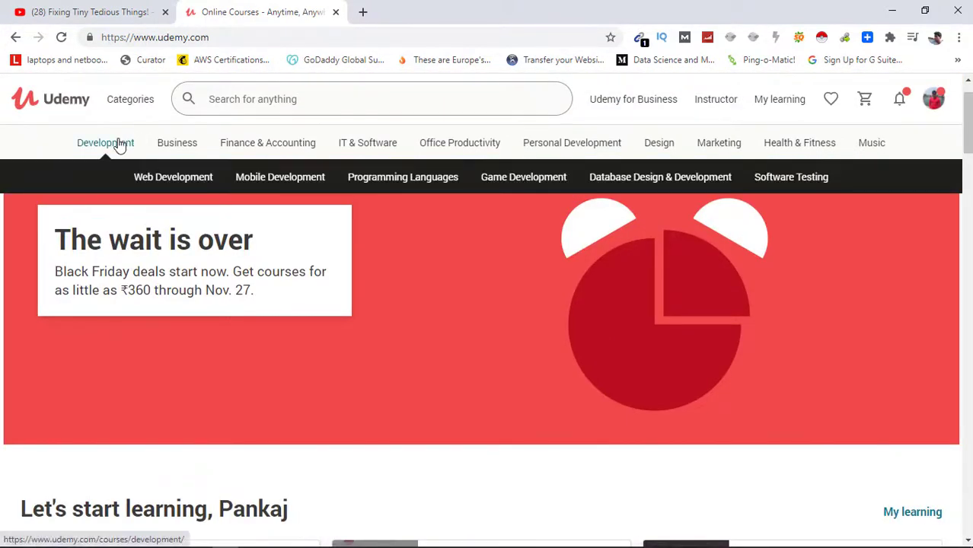
mouse_move(280, 177)
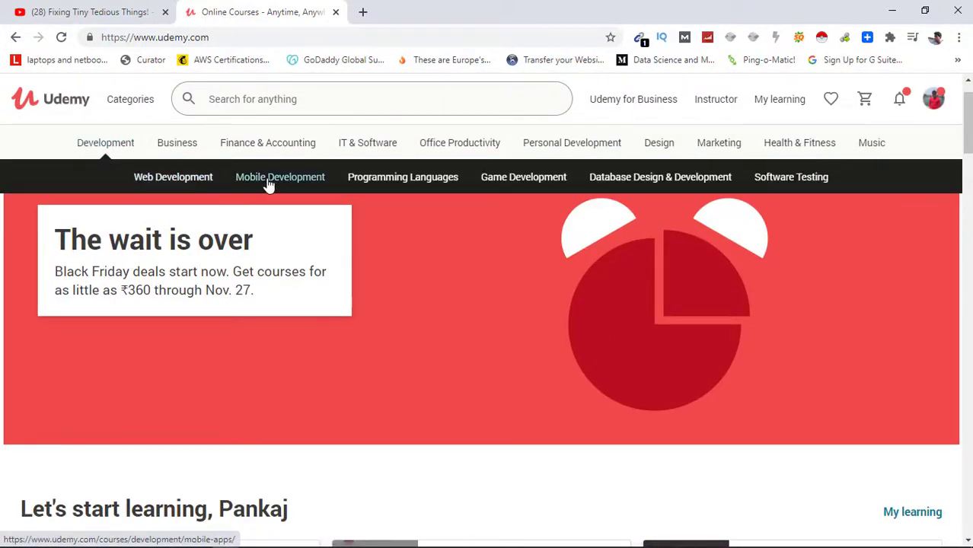
- Go to the Programming Languages category and reach its popular course row
click(403, 176)
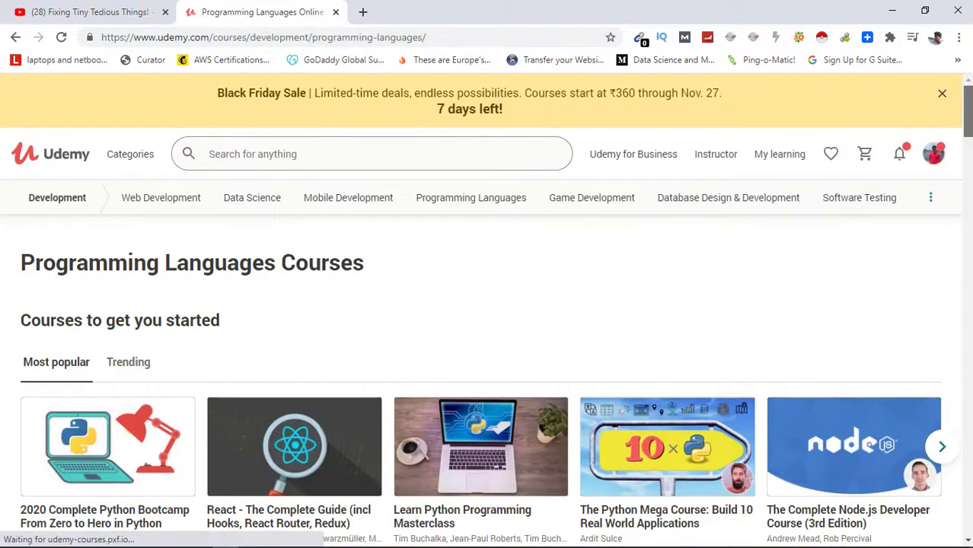
scroll(down, 3)
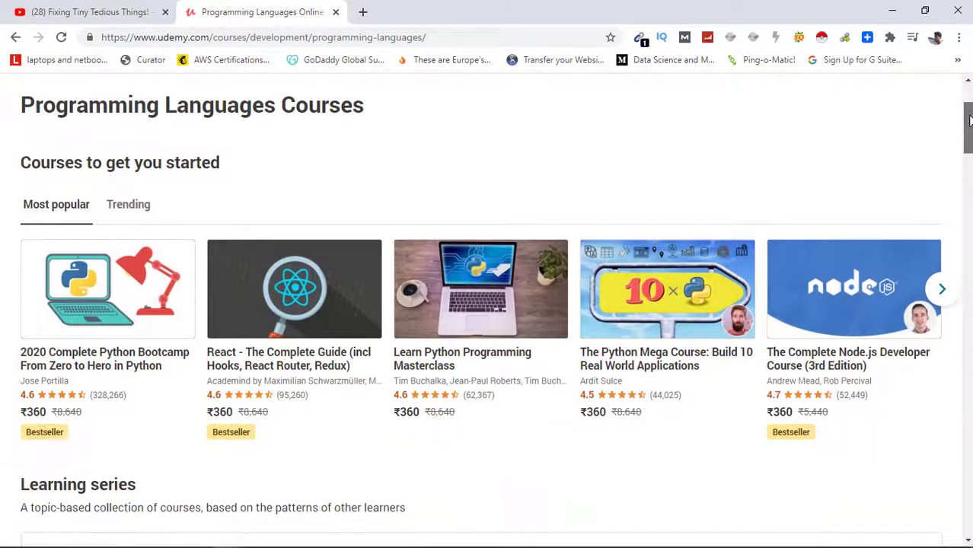
scroll(down, 3)
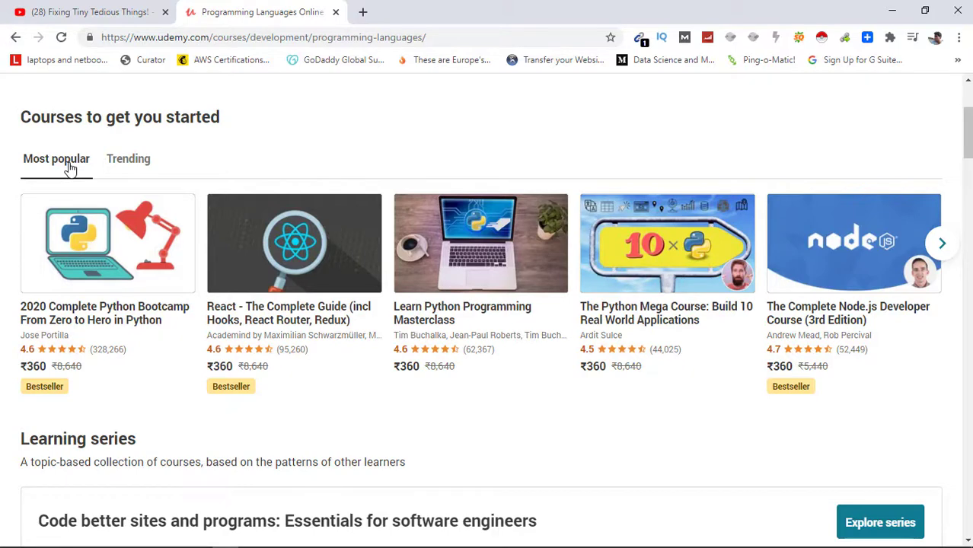
mouse_move(110, 276)
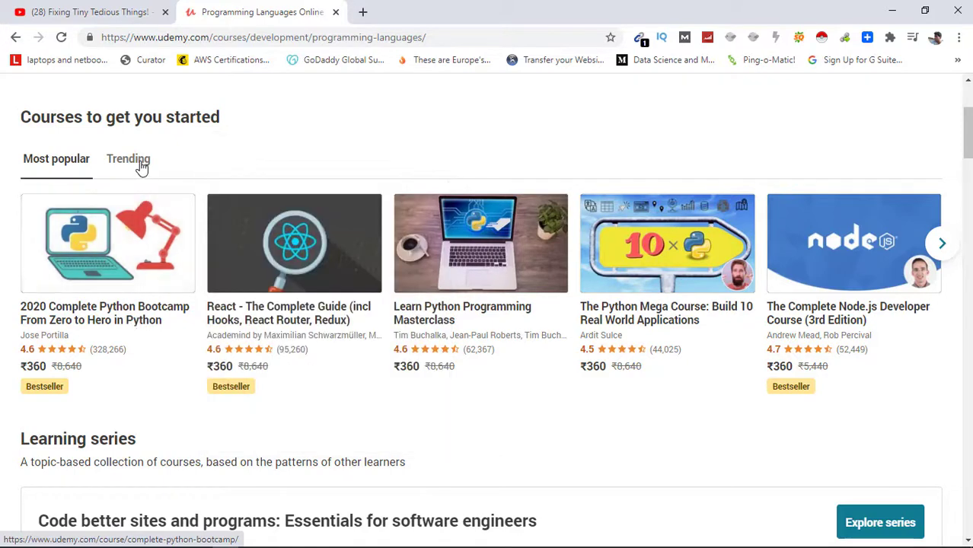
- Show the Trending row and choose The Ultimate Python Programming Tutorial course
click(128, 158)
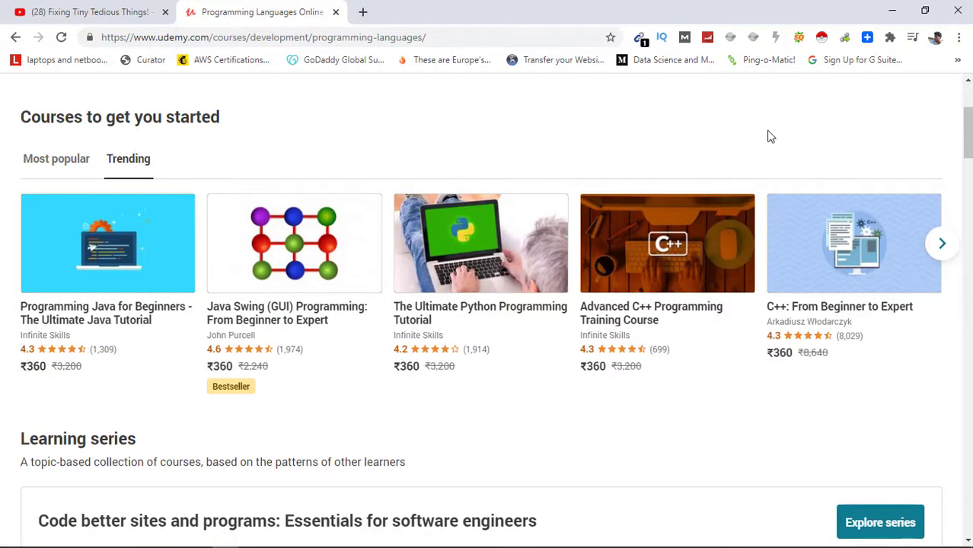
mouse_move(967, 136)
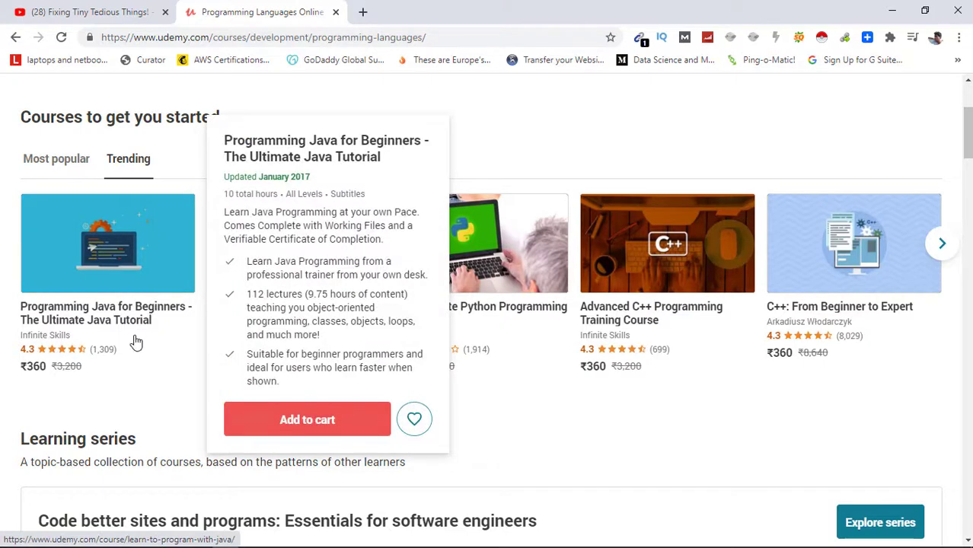
mouse_move(118, 339)
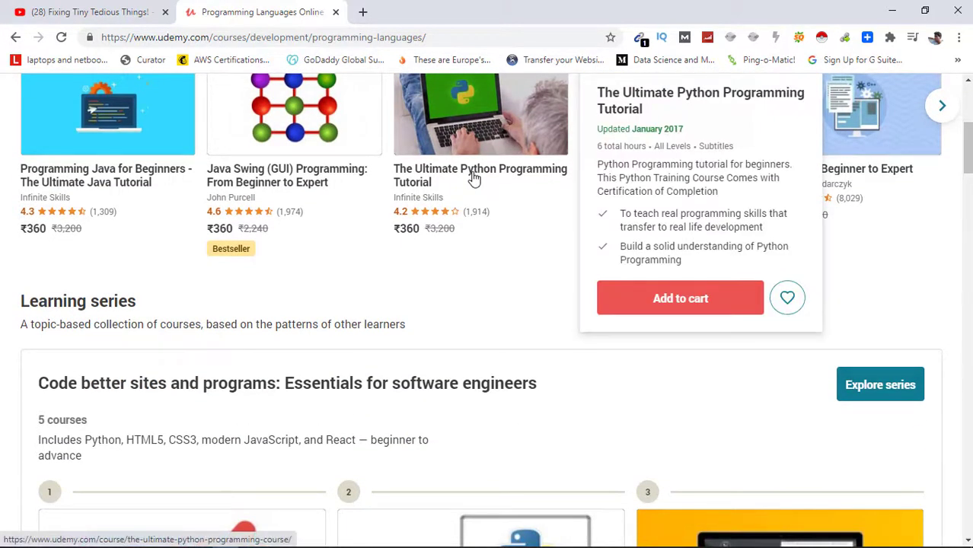
click(480, 175)
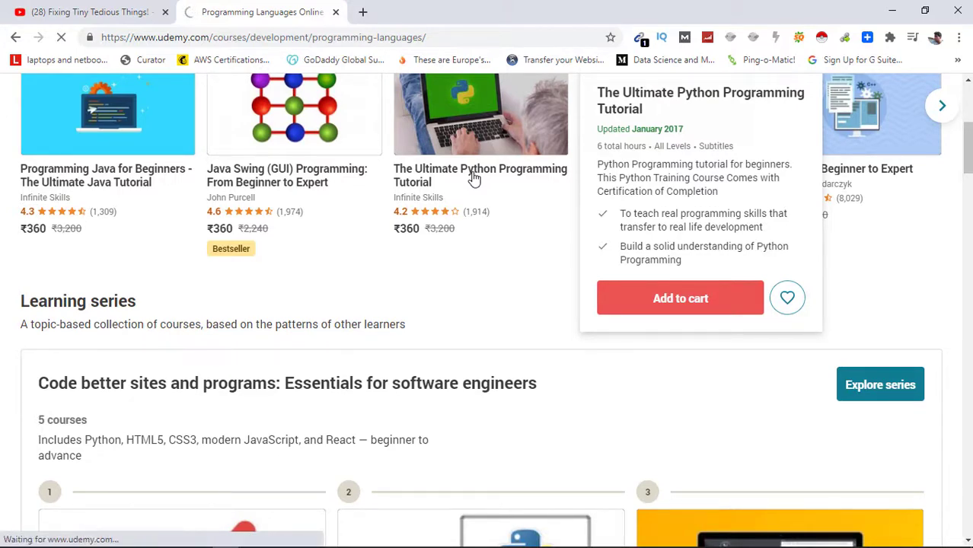
click(479, 176)
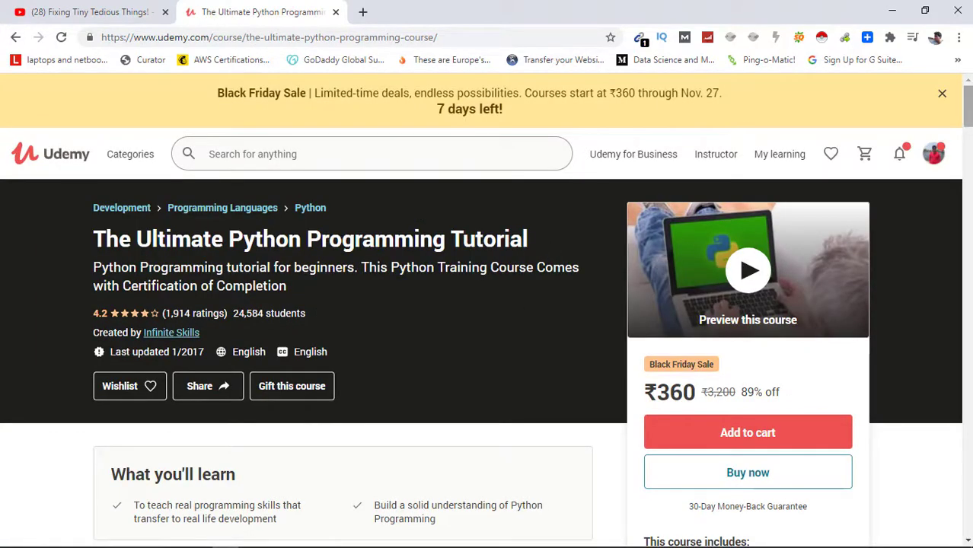
scroll(down, 3)
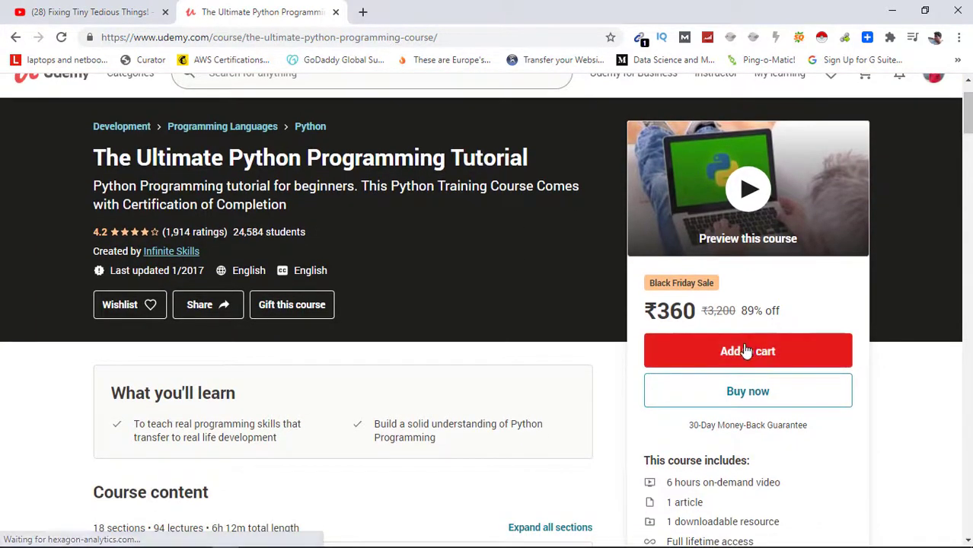
mouse_move(817, 409)
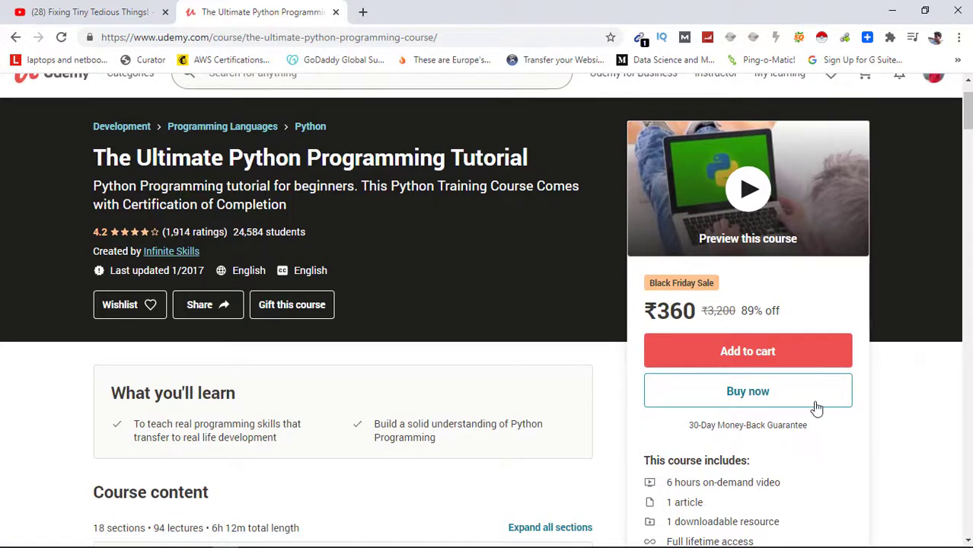
mouse_move(887, 408)
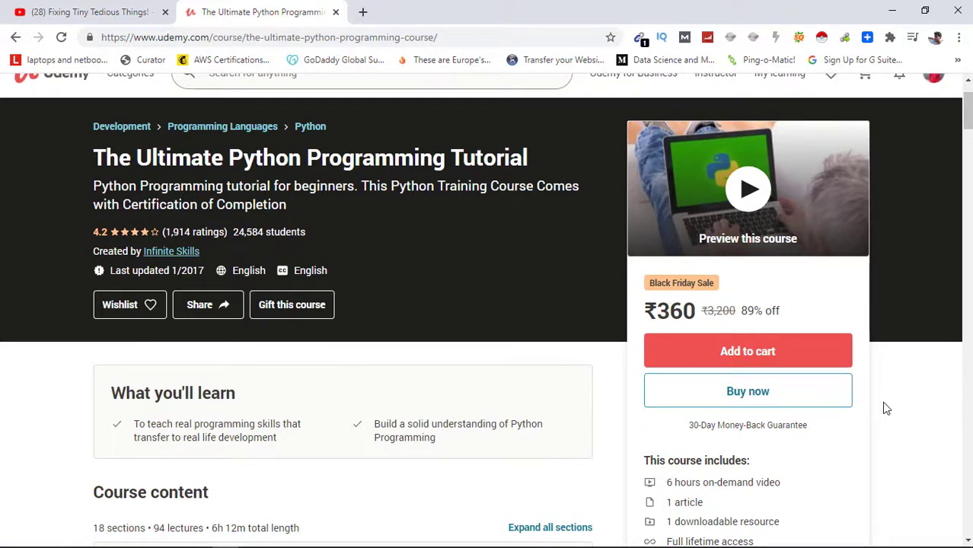
mouse_move(380, 291)
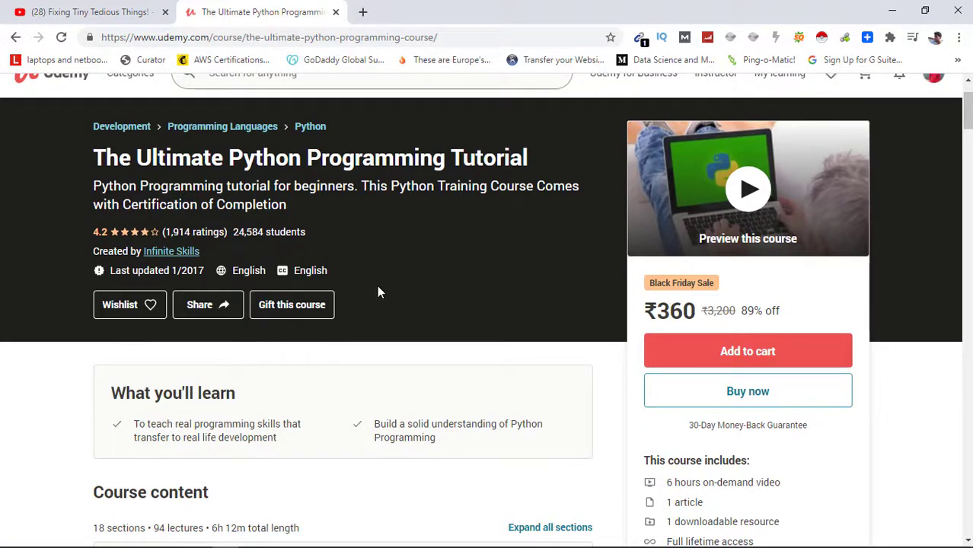
mouse_move(288, 312)
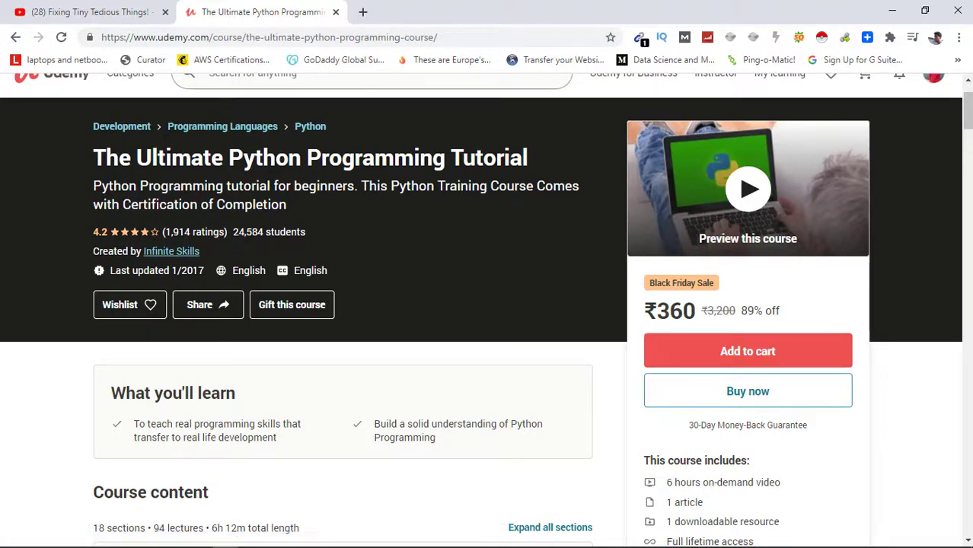
scroll(down, 3)
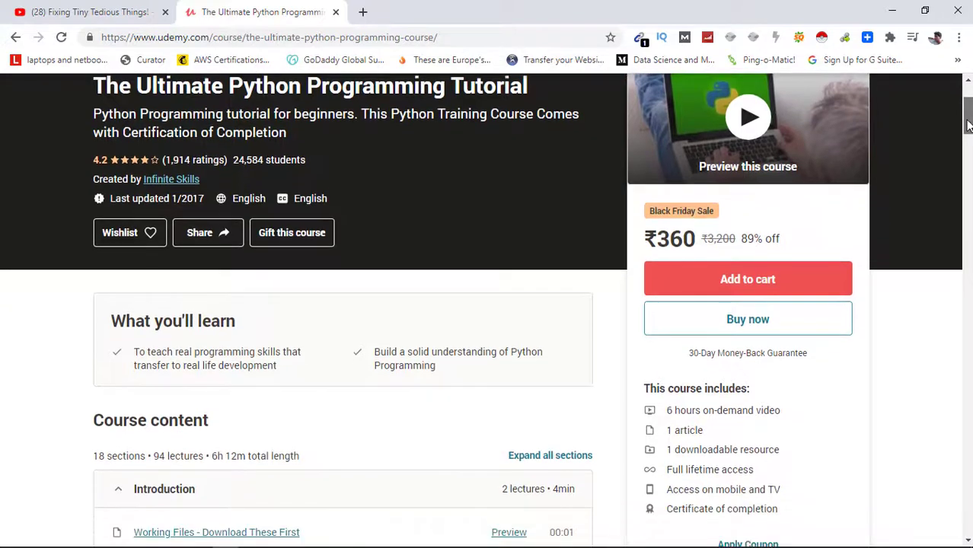
scroll(down, 3)
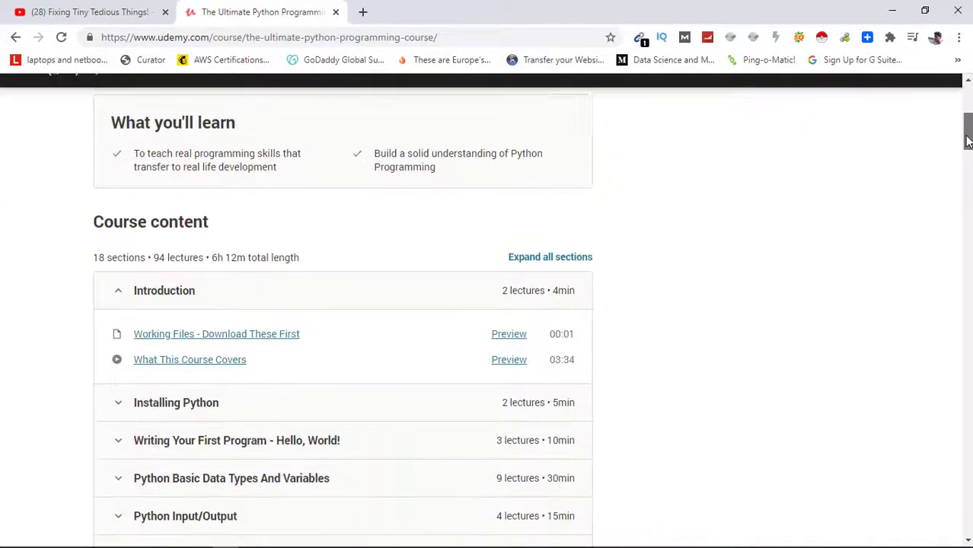
scroll(up, 3)
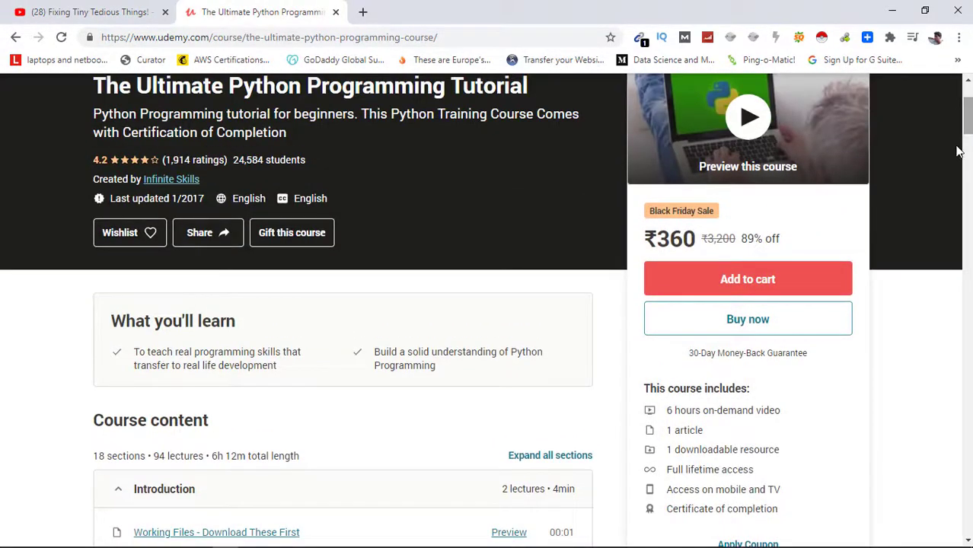
scroll(down, 3)
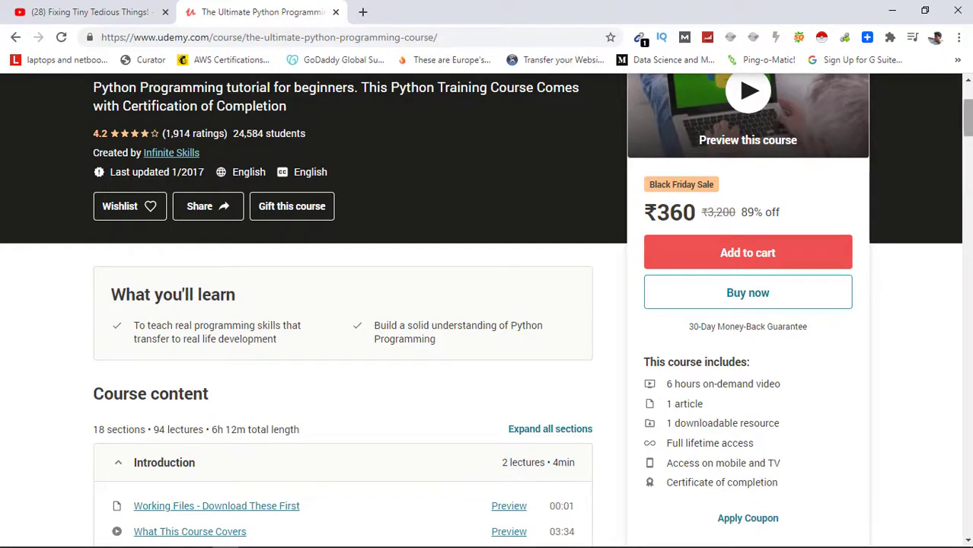
scroll(down, 3)
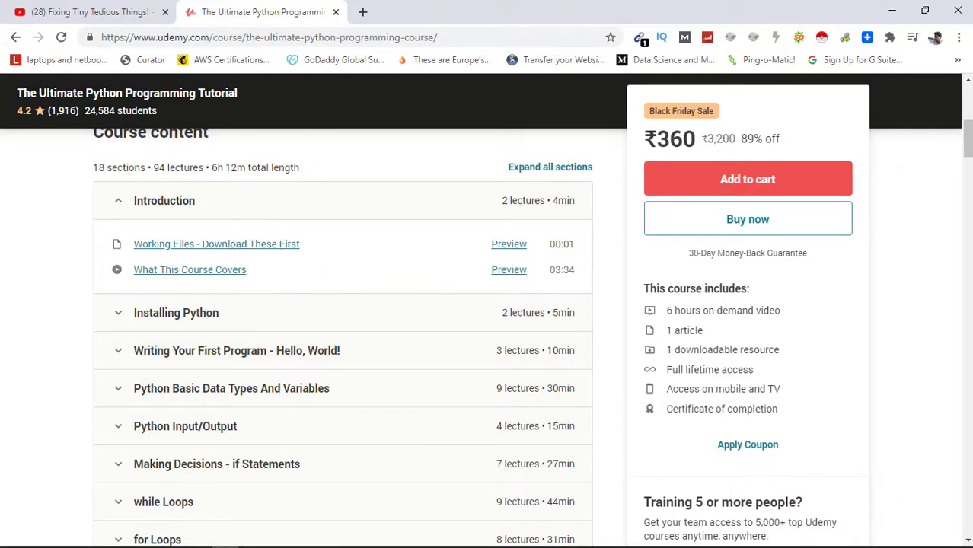
scroll(down, 3)
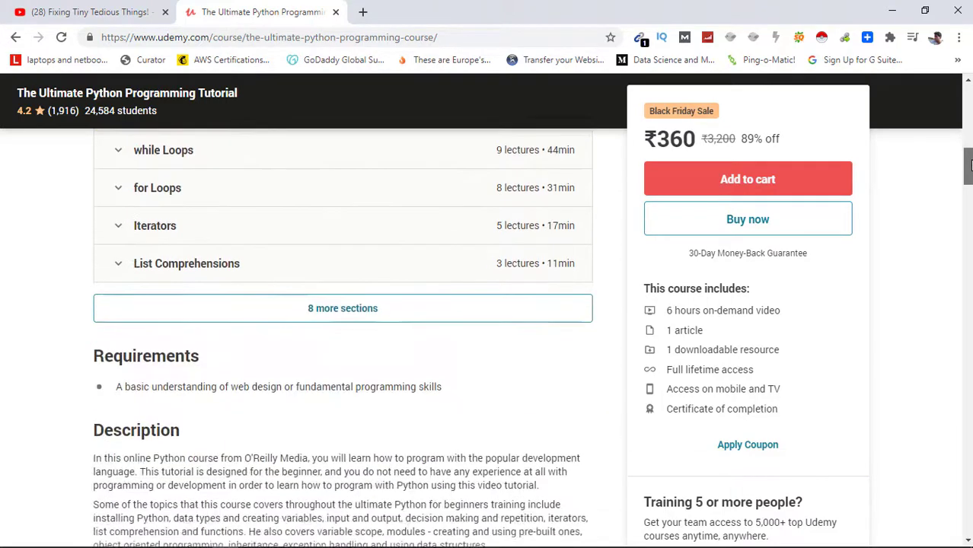
scroll(down, 3)
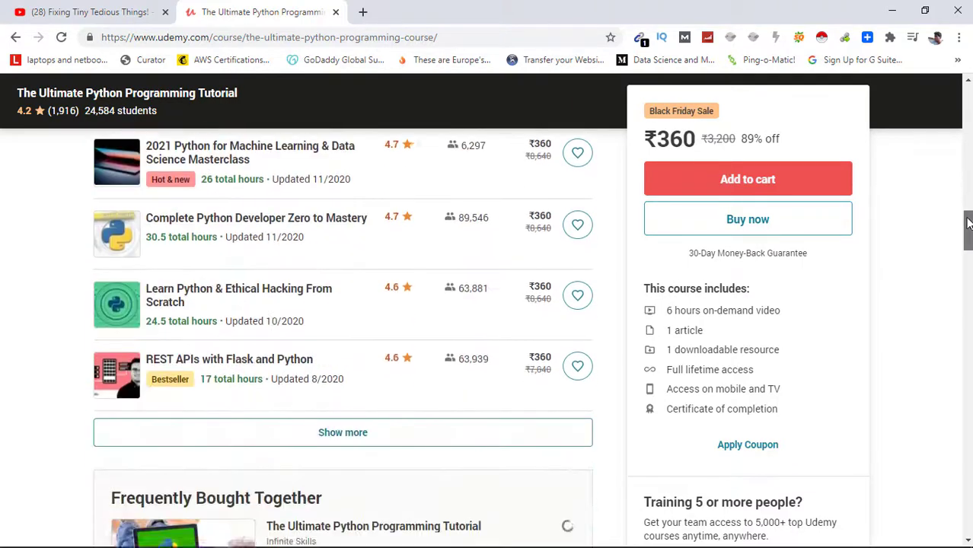
scroll(down, 3)
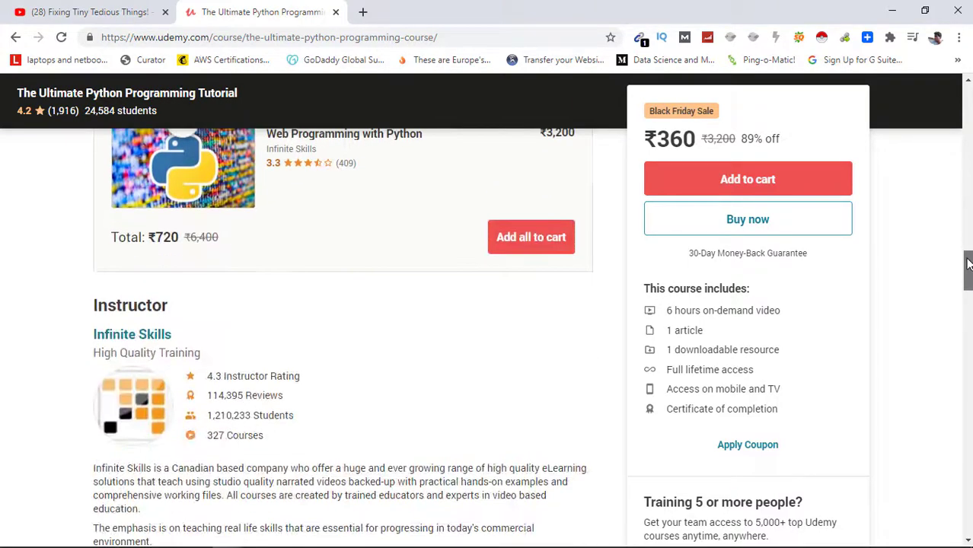
scroll(down, 3)
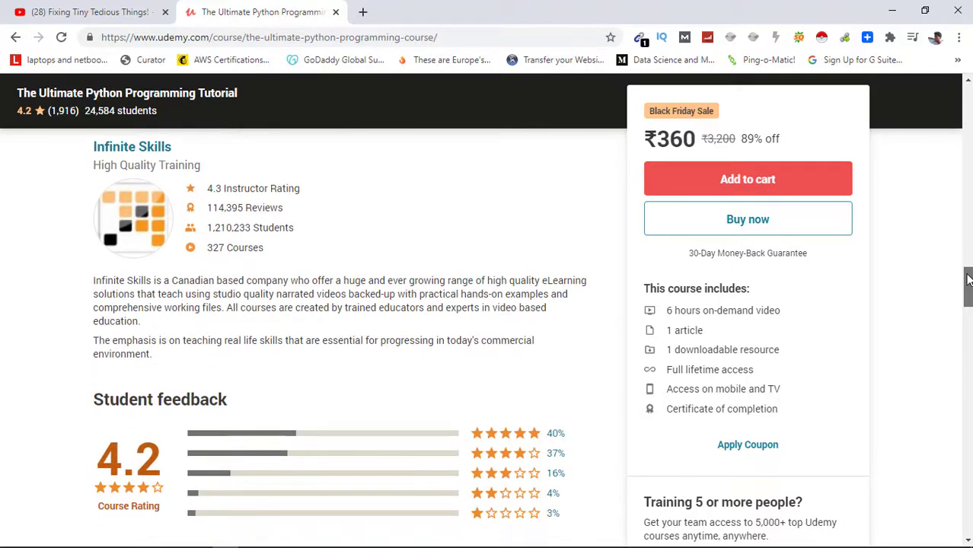
mouse_move(383, 220)
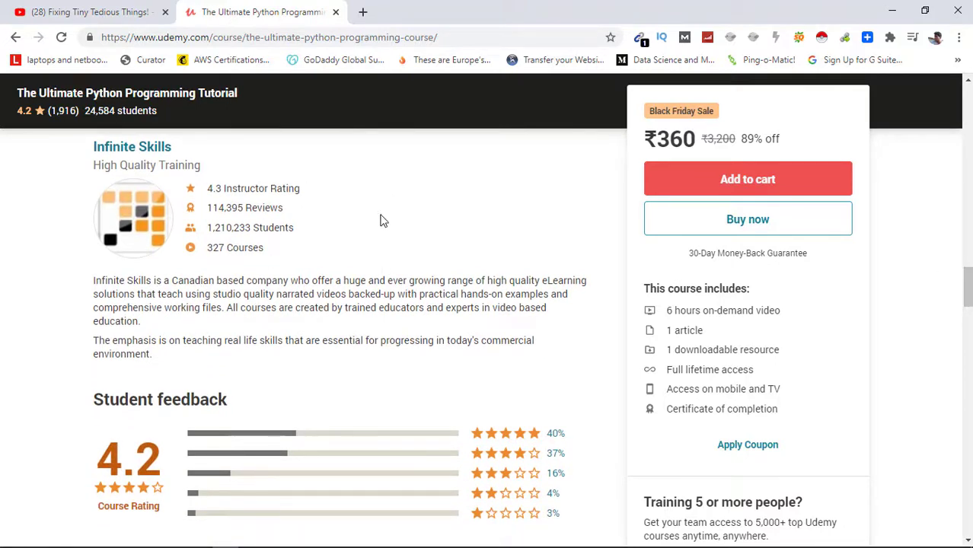
mouse_move(954, 286)
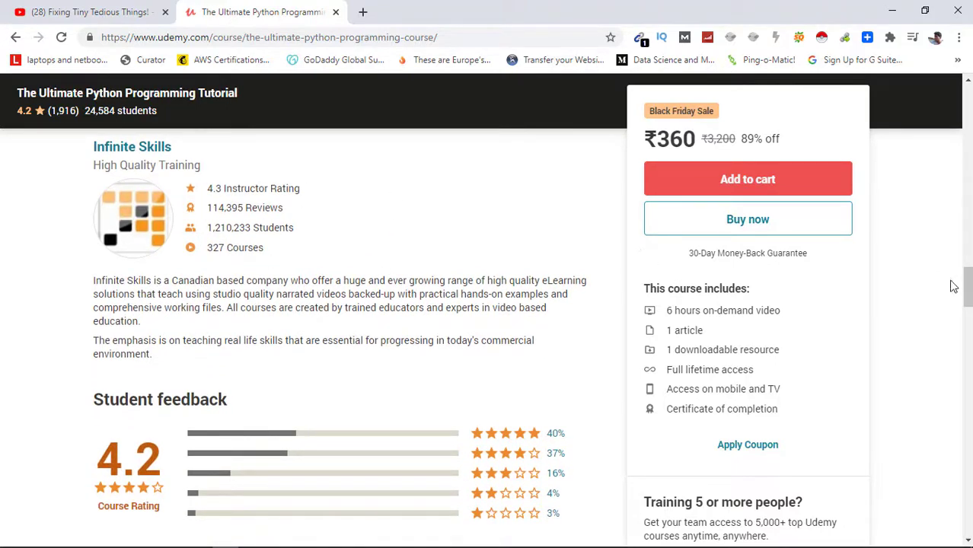
scroll(down, 3)
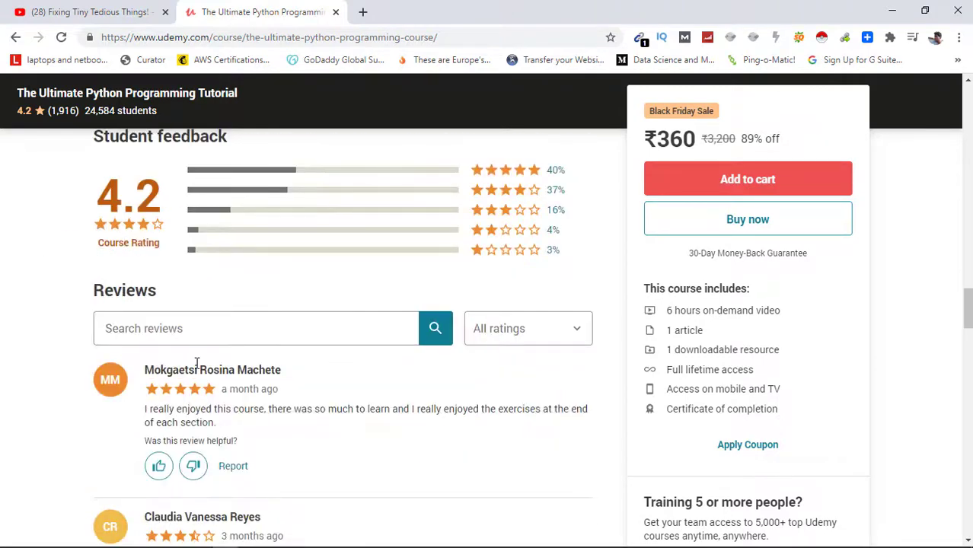
scroll(down, 3)
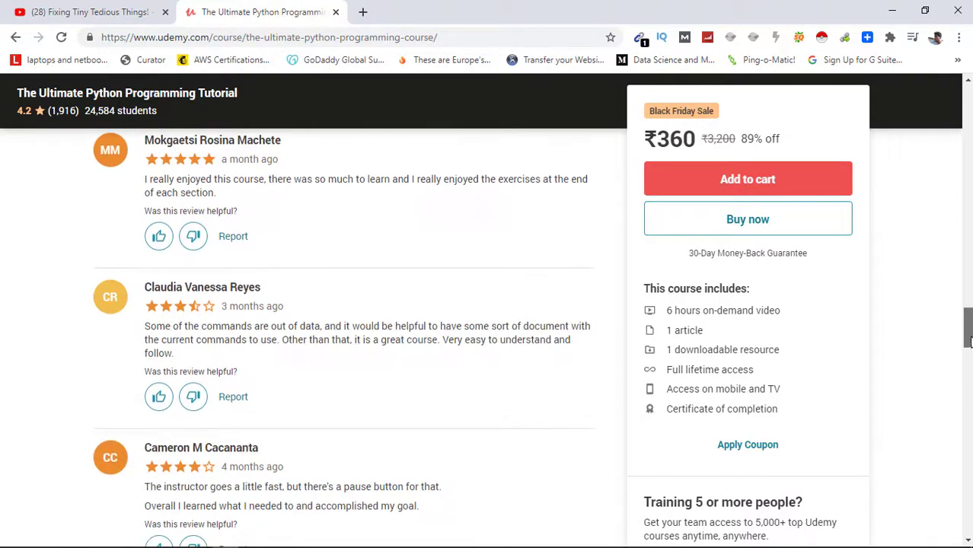
scroll(down, 3)
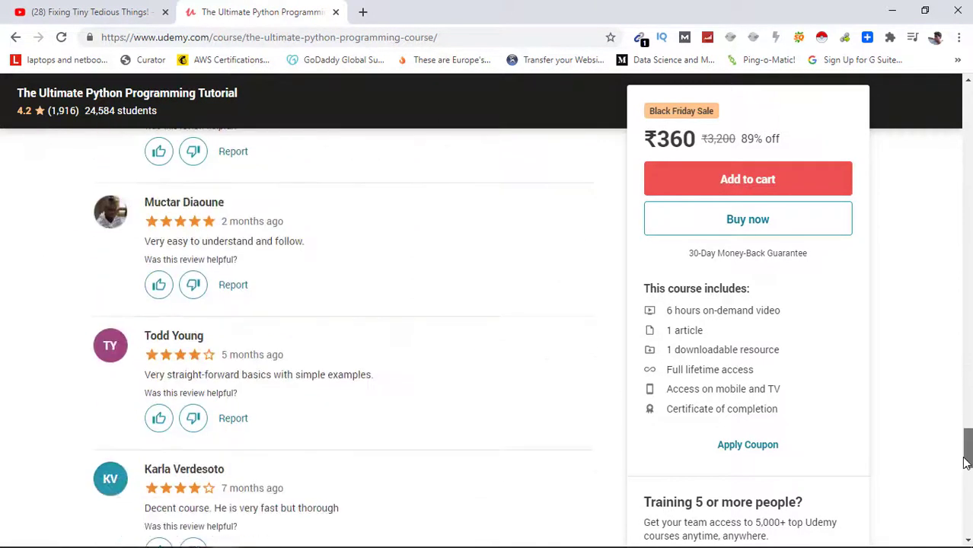
scroll(up, 3)
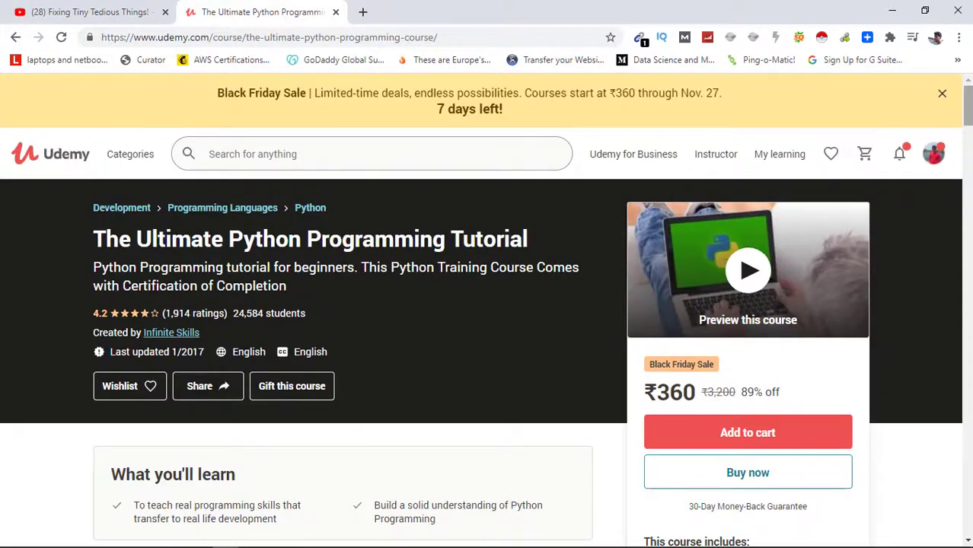
- Proceed via Buy now to checkout showing ₹3,200 price, ₹2,840 coupon and ₹360 total
click(747, 472)
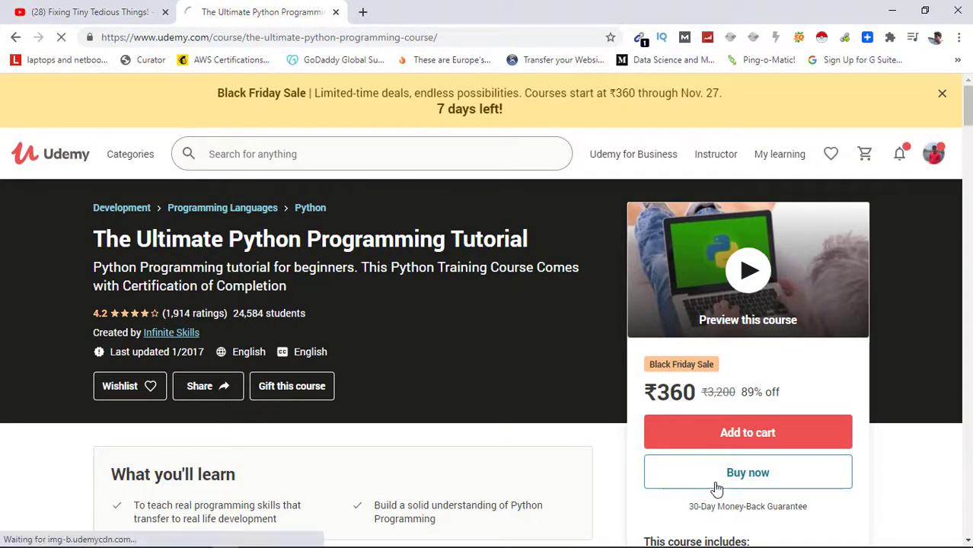
click(748, 472)
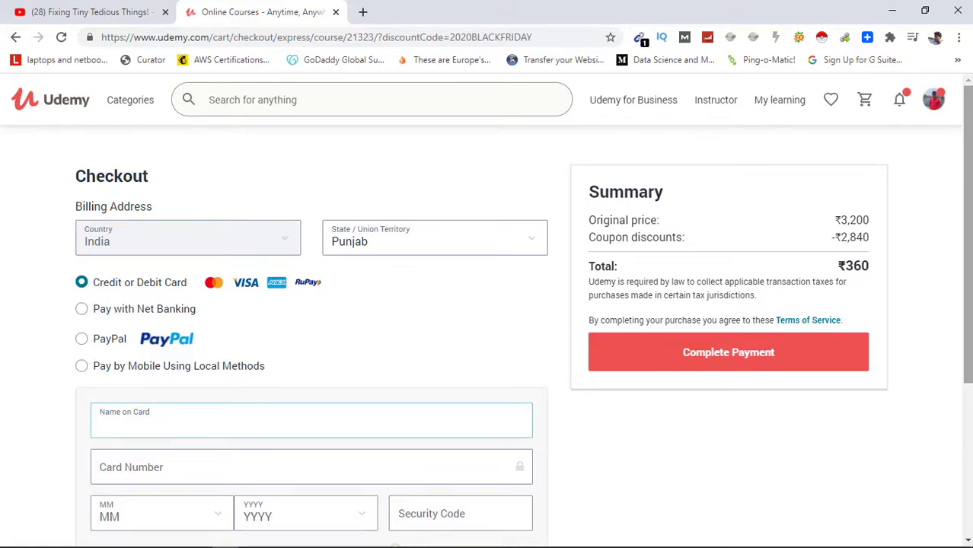
scroll(down, 3)
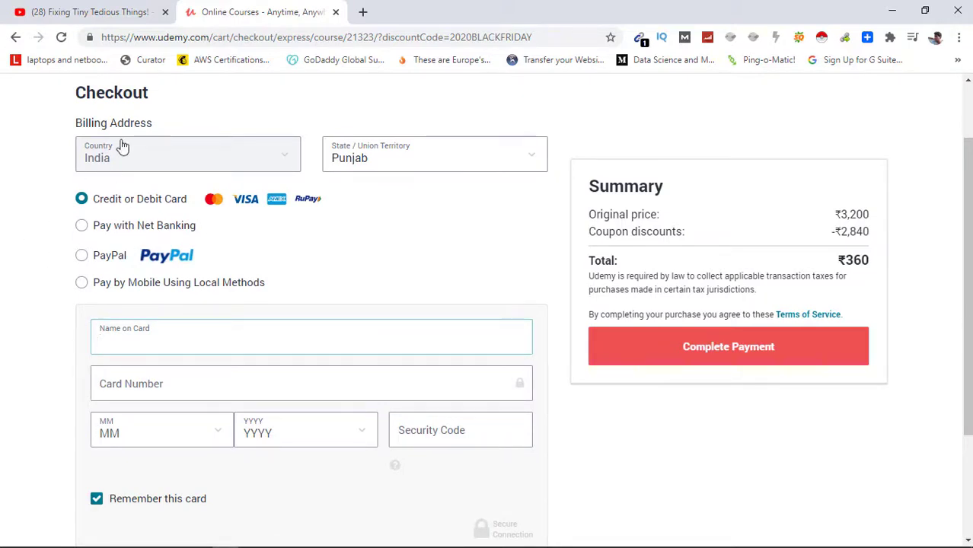
mouse_move(326, 320)
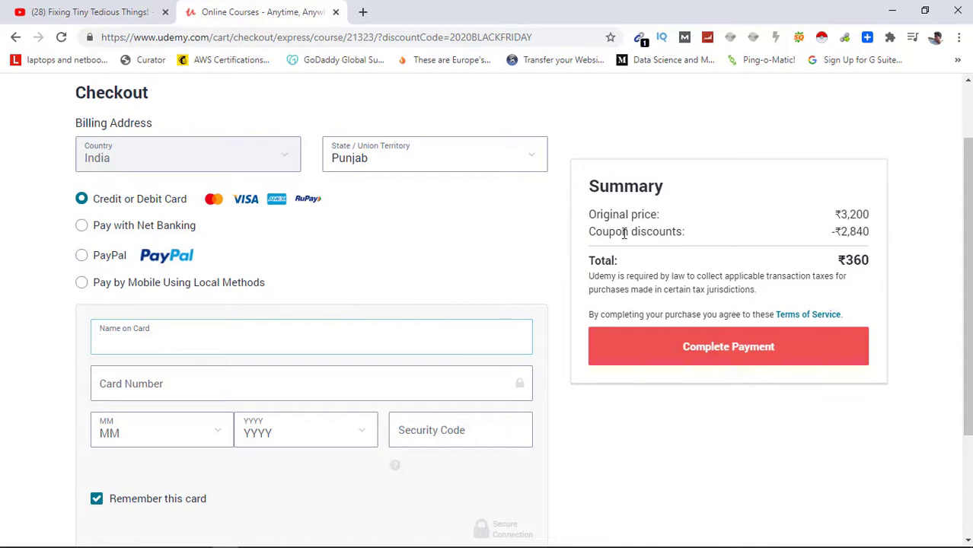
scroll(down, 3)
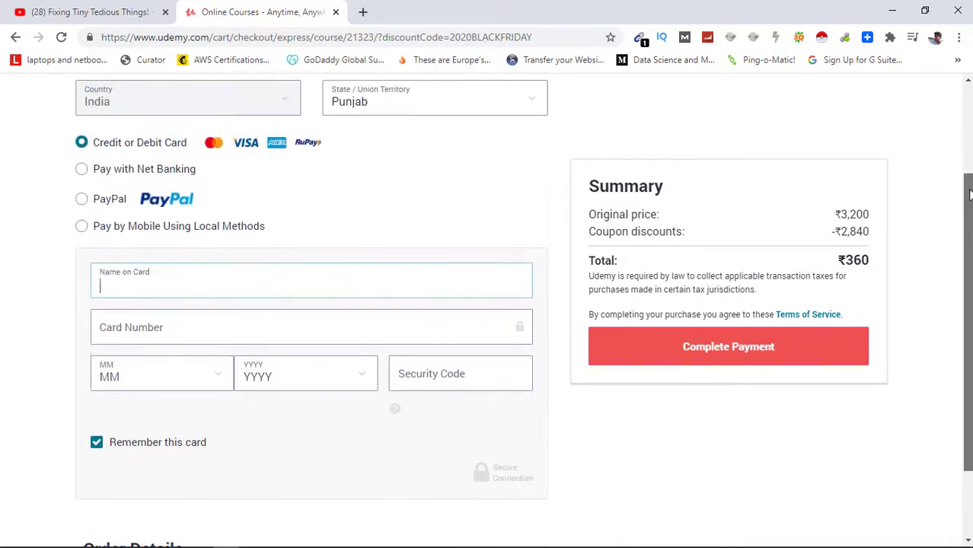
scroll(up, 3)
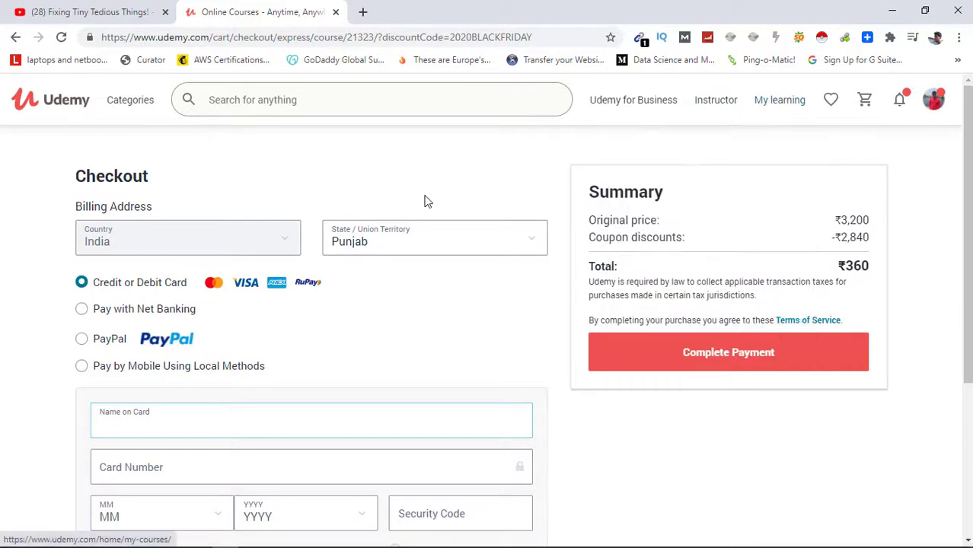
click(311, 420)
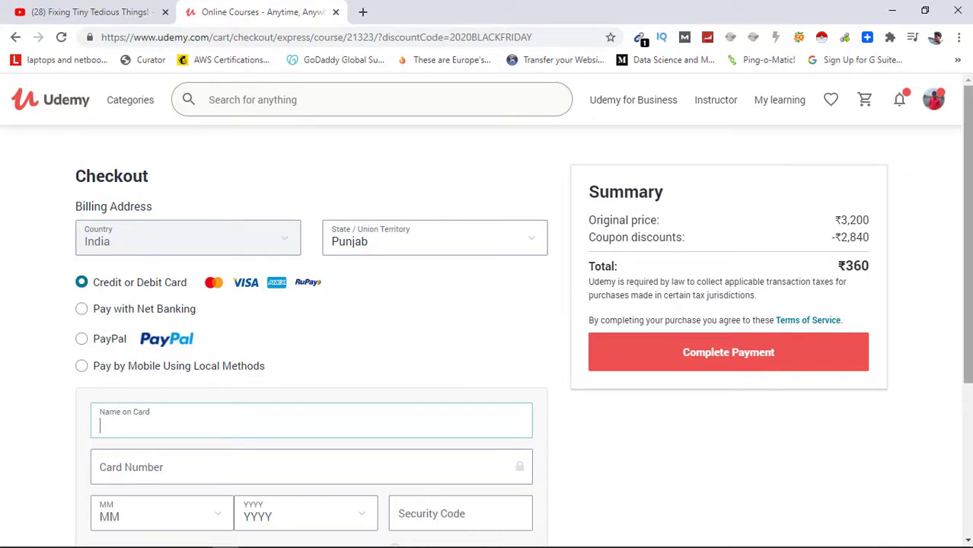
scroll(down, 3)
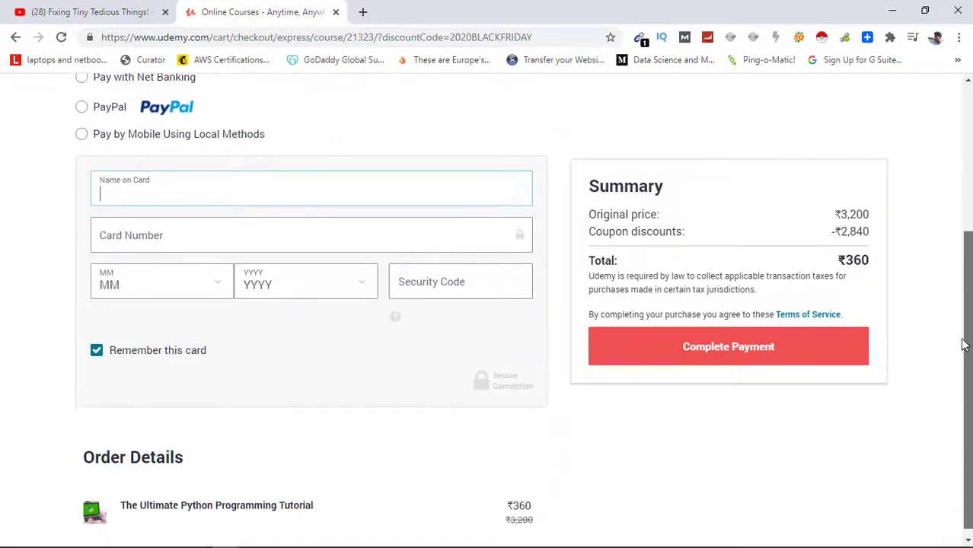
scroll(up, 3)
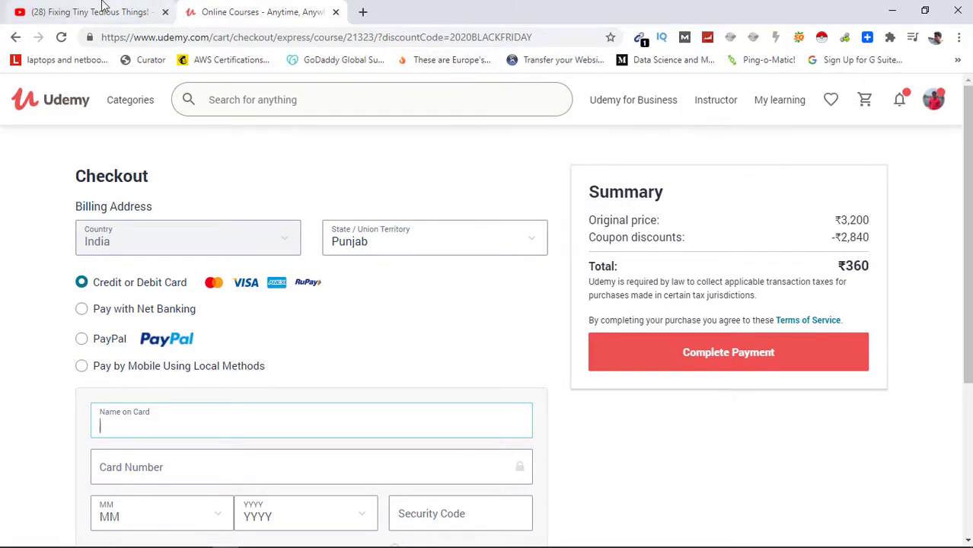
mouse_move(83, 11)
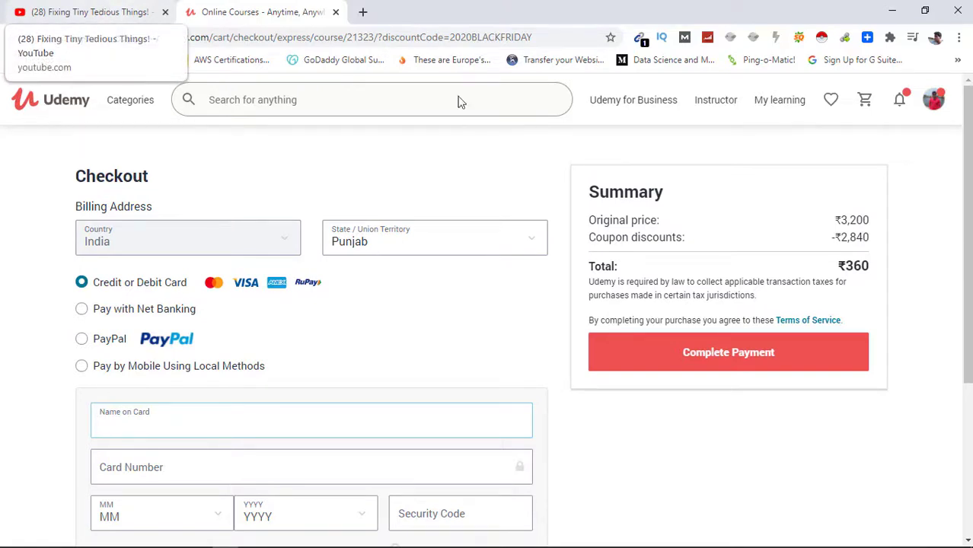
mouse_move(459, 101)
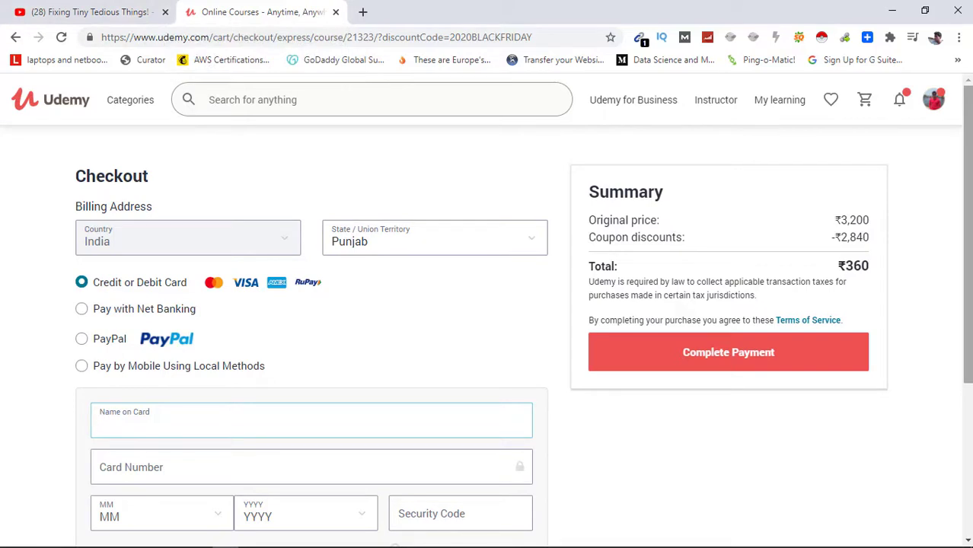